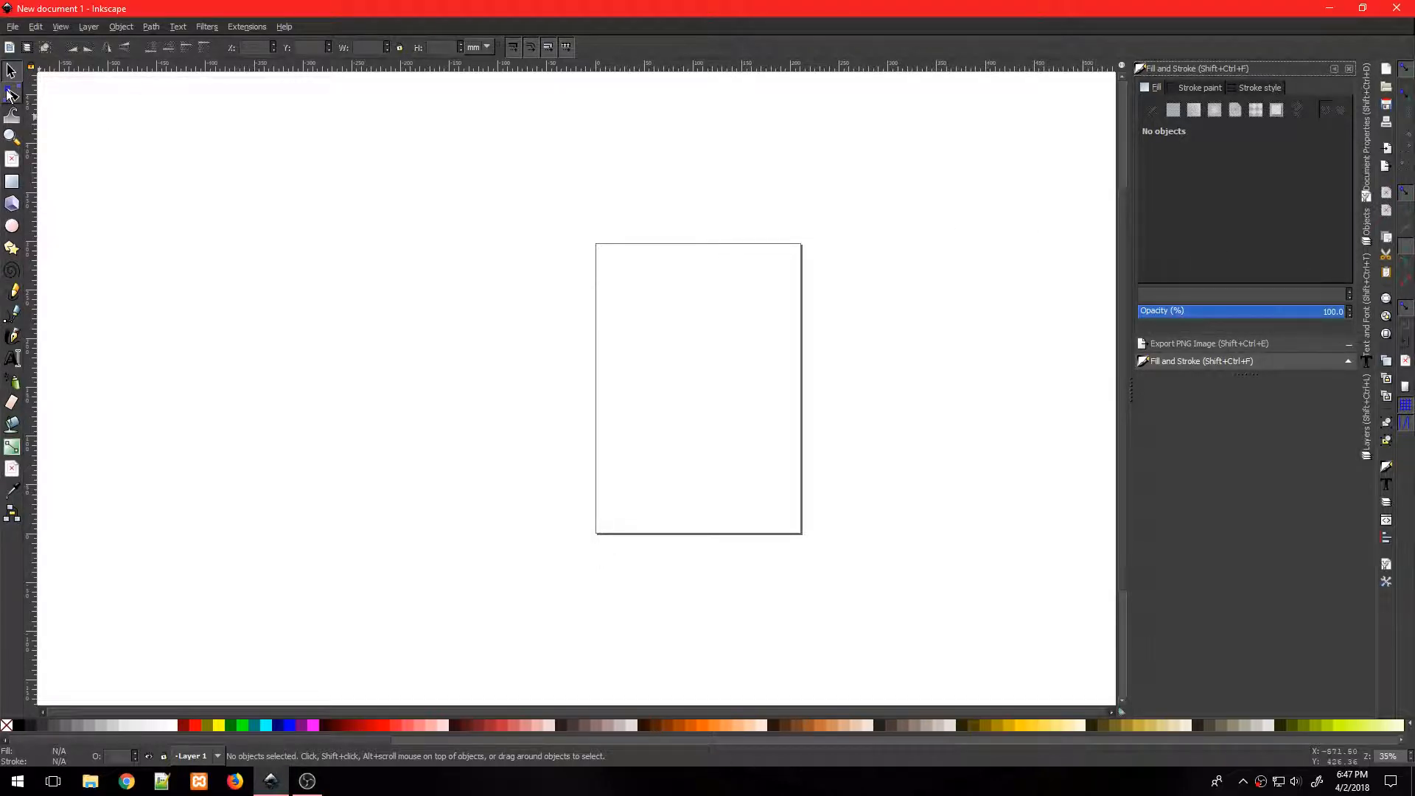
View the current Inkscape tool icons, then download icons.zip from redtoplearning.com in Chrome.
{"action": "left_click", "coordinate": [13, 137]}
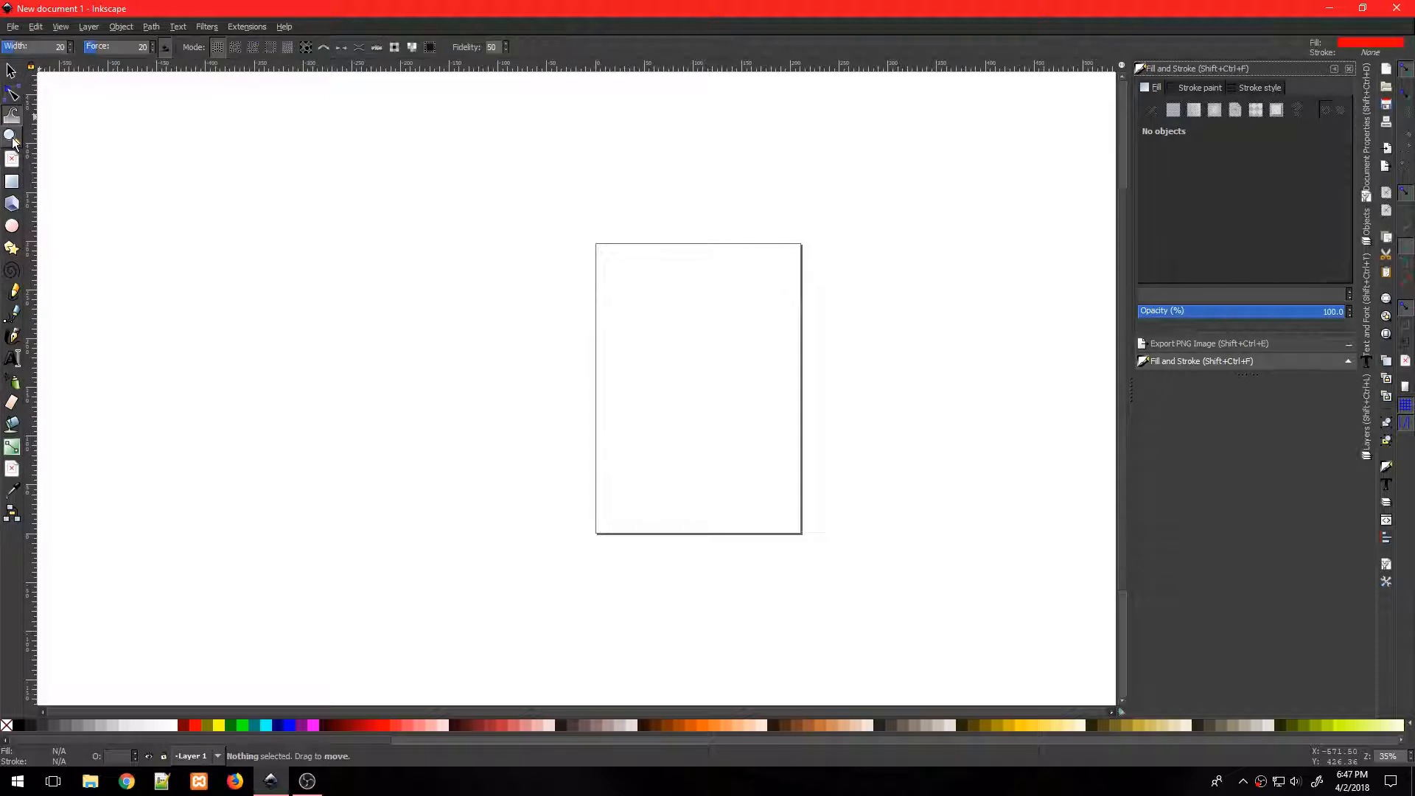
{"action": "left_click", "coordinate": [13, 202]}
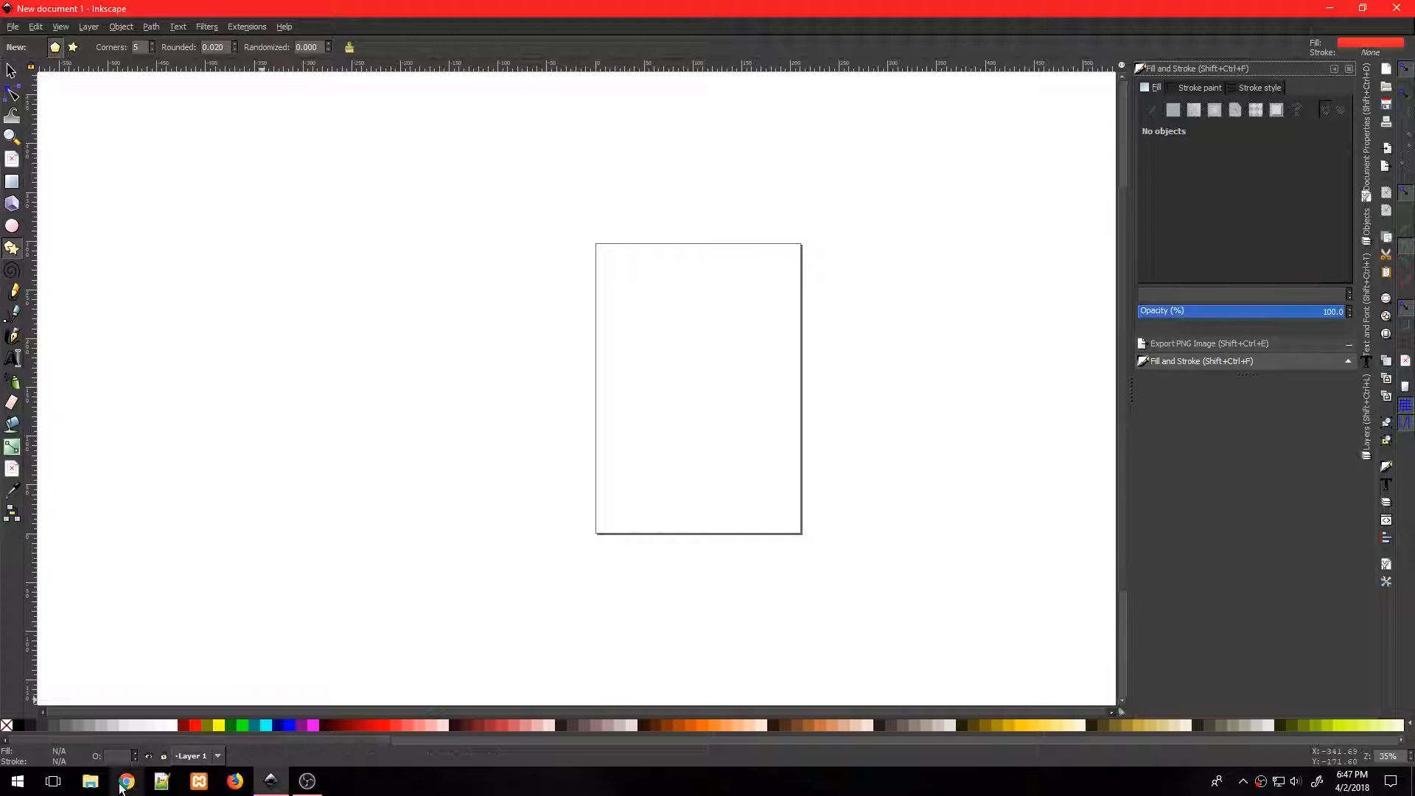
{"action": "left_click", "coordinate": [127, 782]}
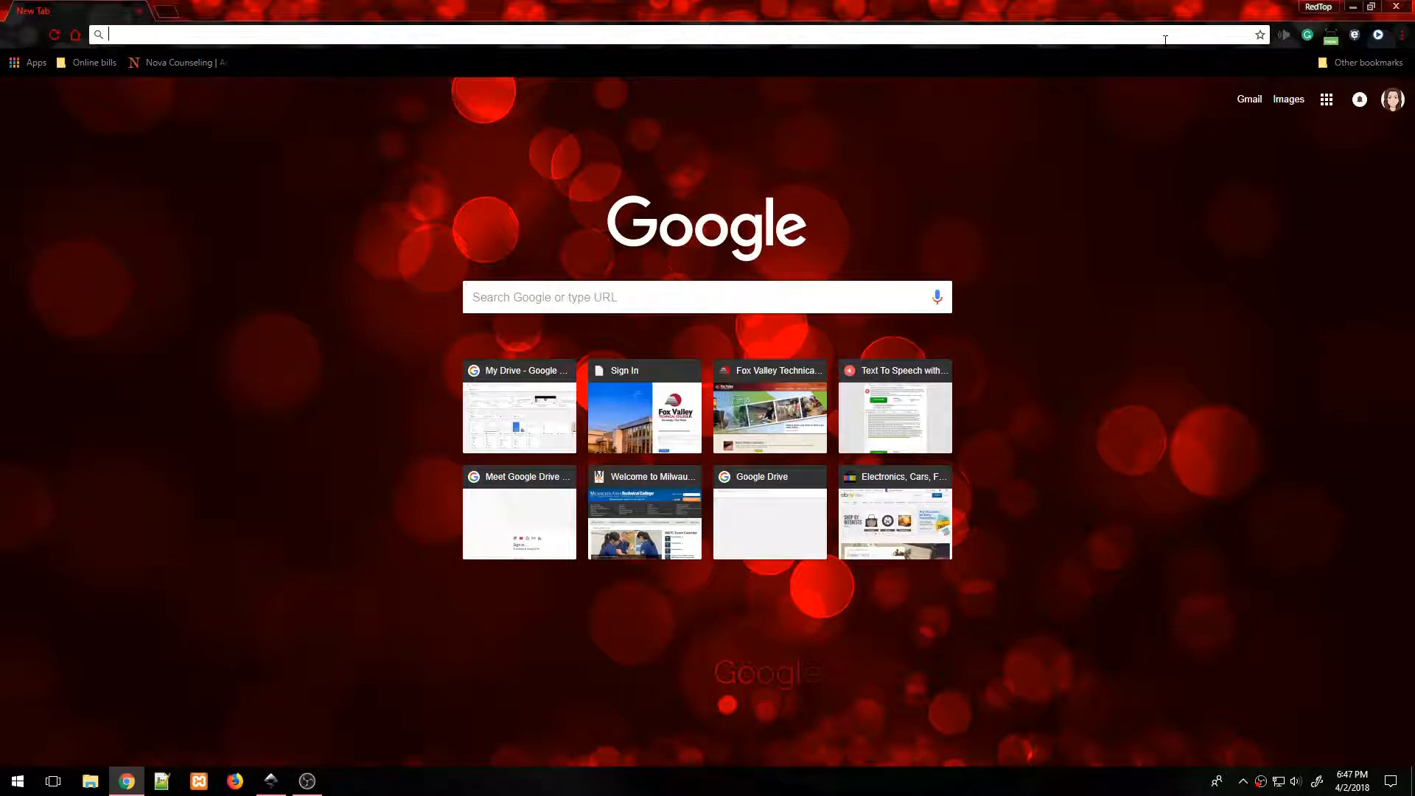
{"action": "type", "text": "https://redtoplearning.com/pages/download/icons.zip"}
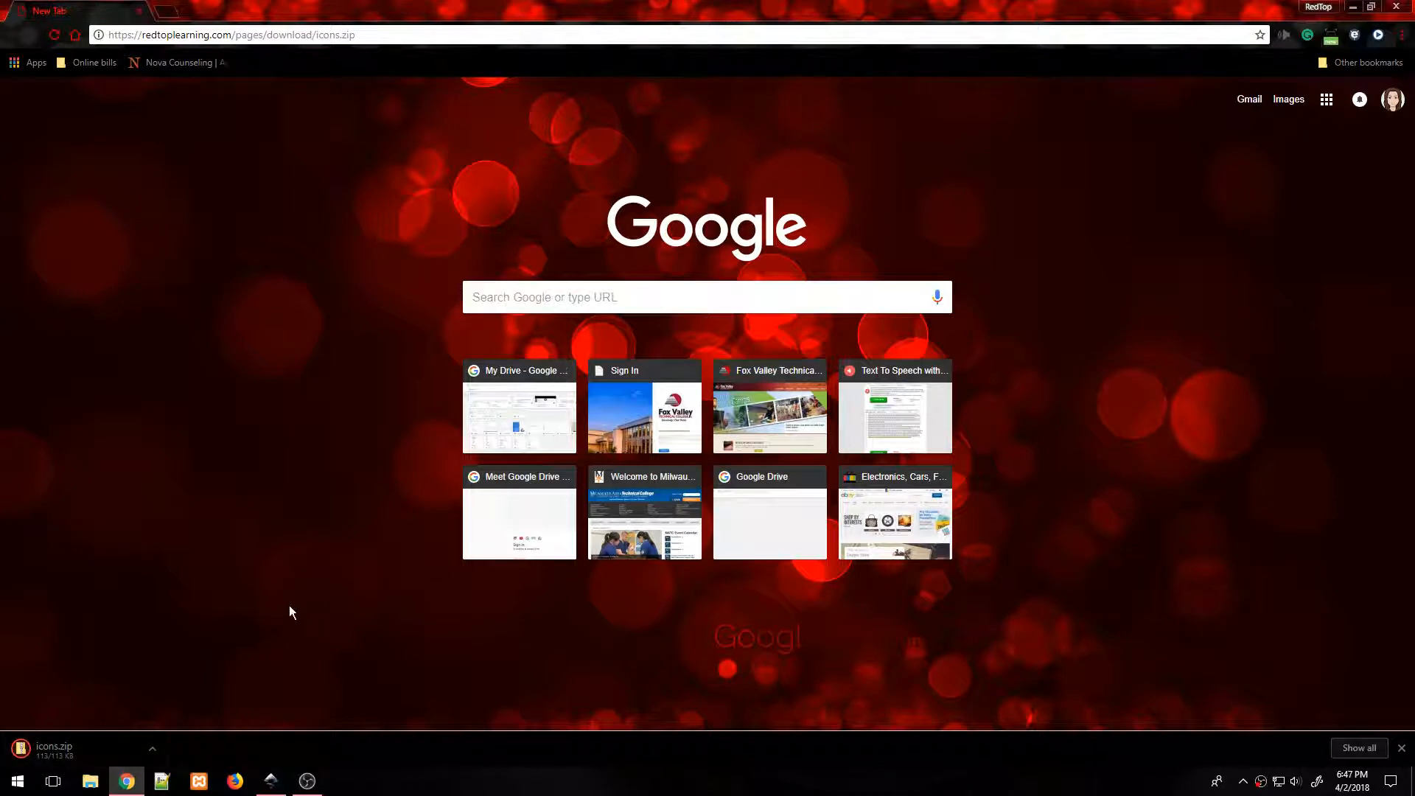
Extract icons.zip into an icons folder inside Downloads.
{"action": "left_click", "coordinate": [89, 781]}
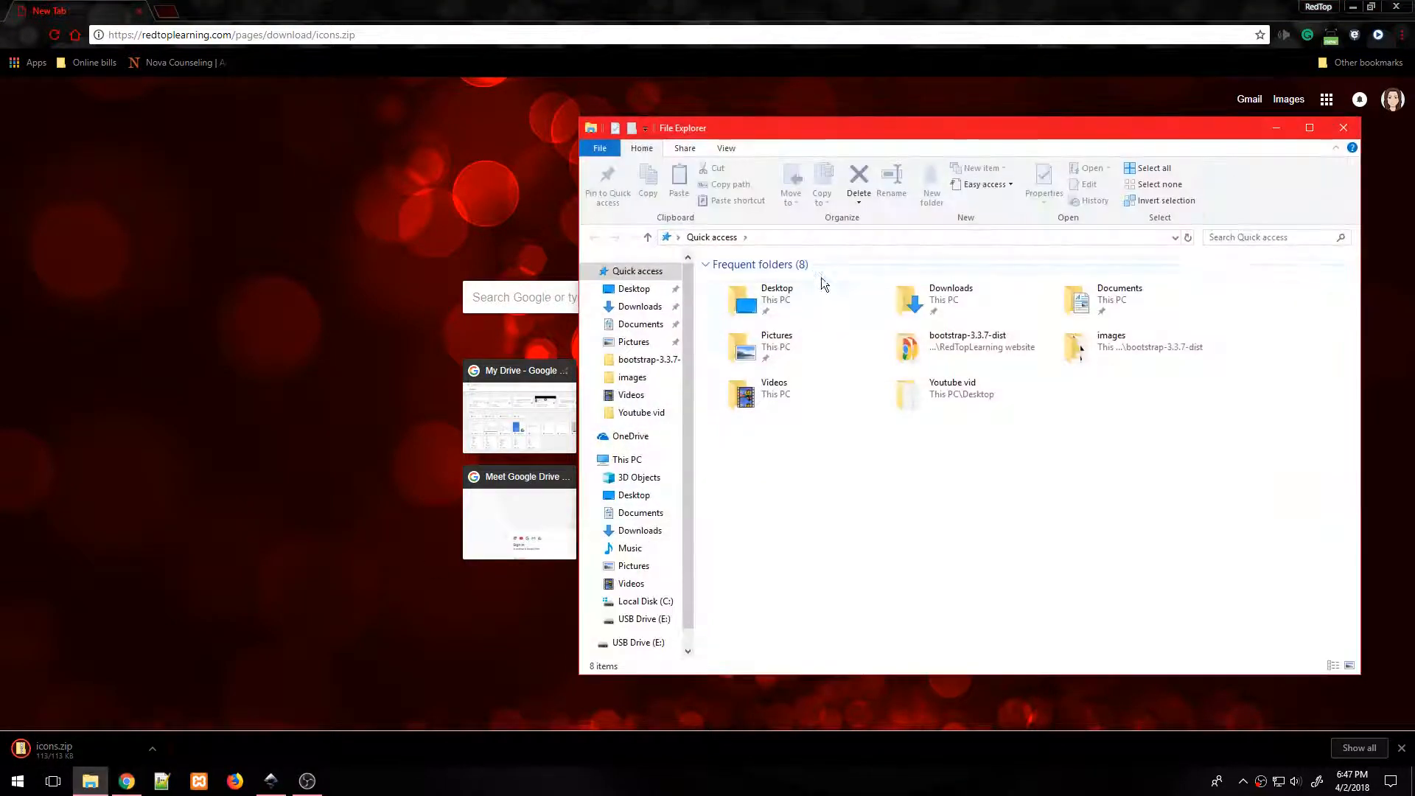
{"action": "left_click", "coordinate": [640, 306]}
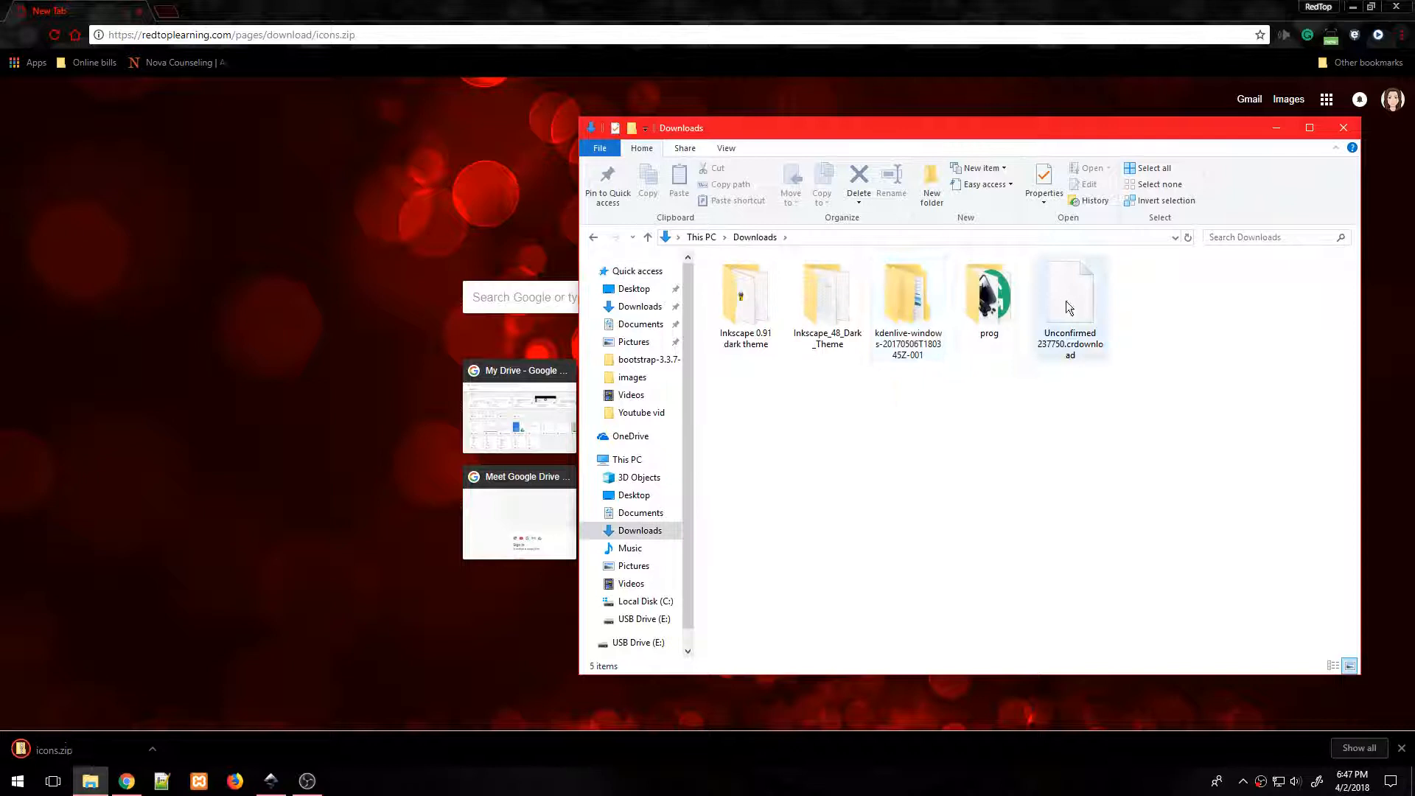
{"action": "right_click", "coordinate": [1070, 298]}
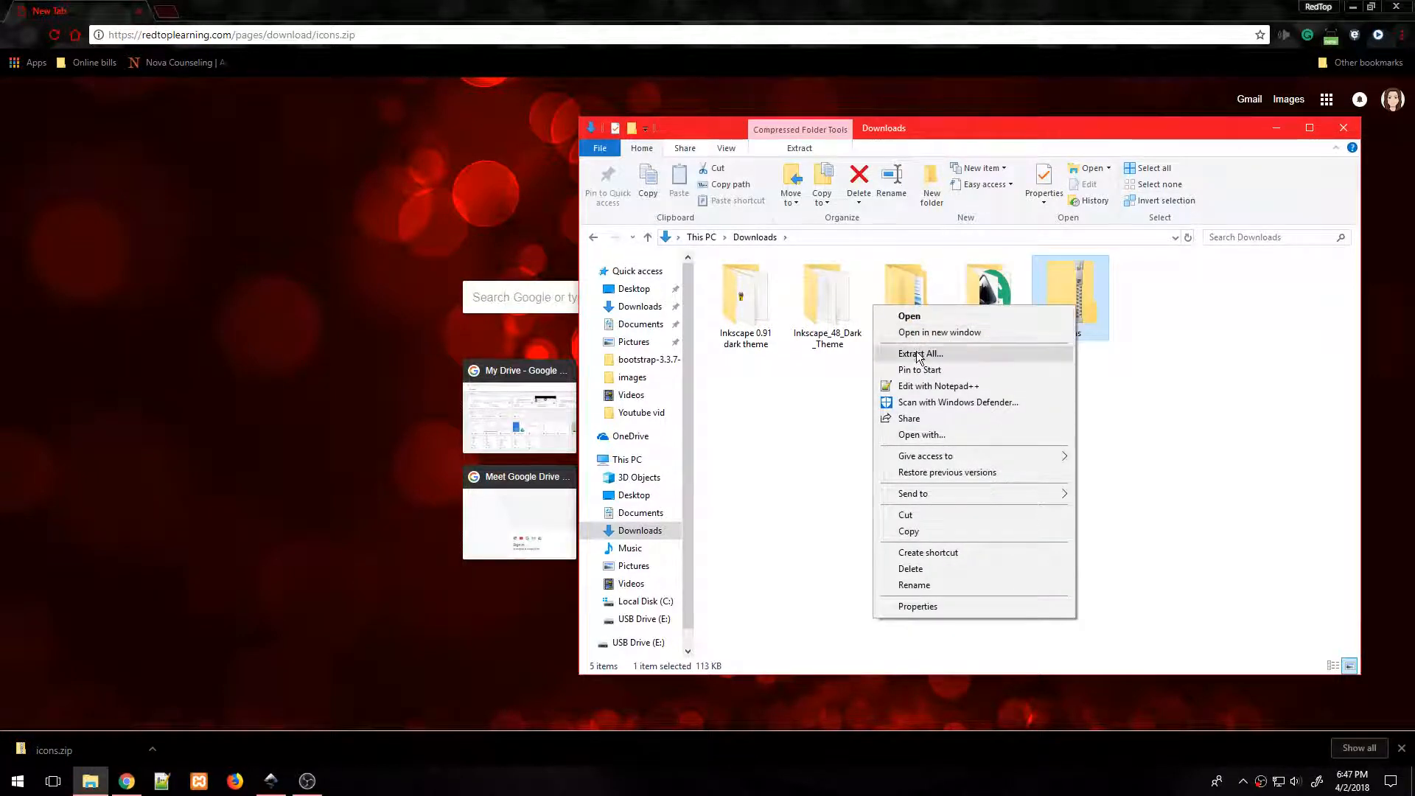
{"action": "left_click", "coordinate": [920, 352]}
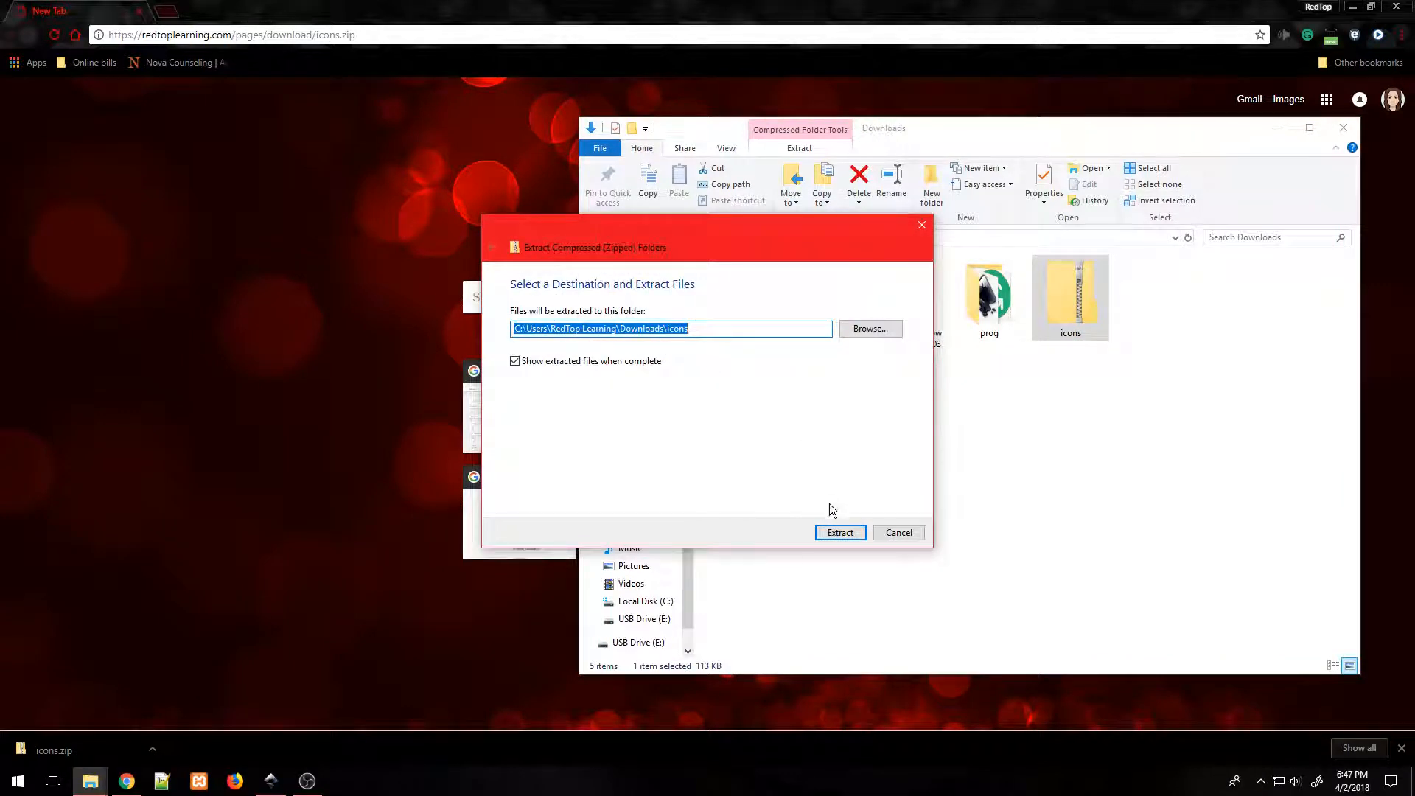
{"action": "left_click", "coordinate": [839, 532]}
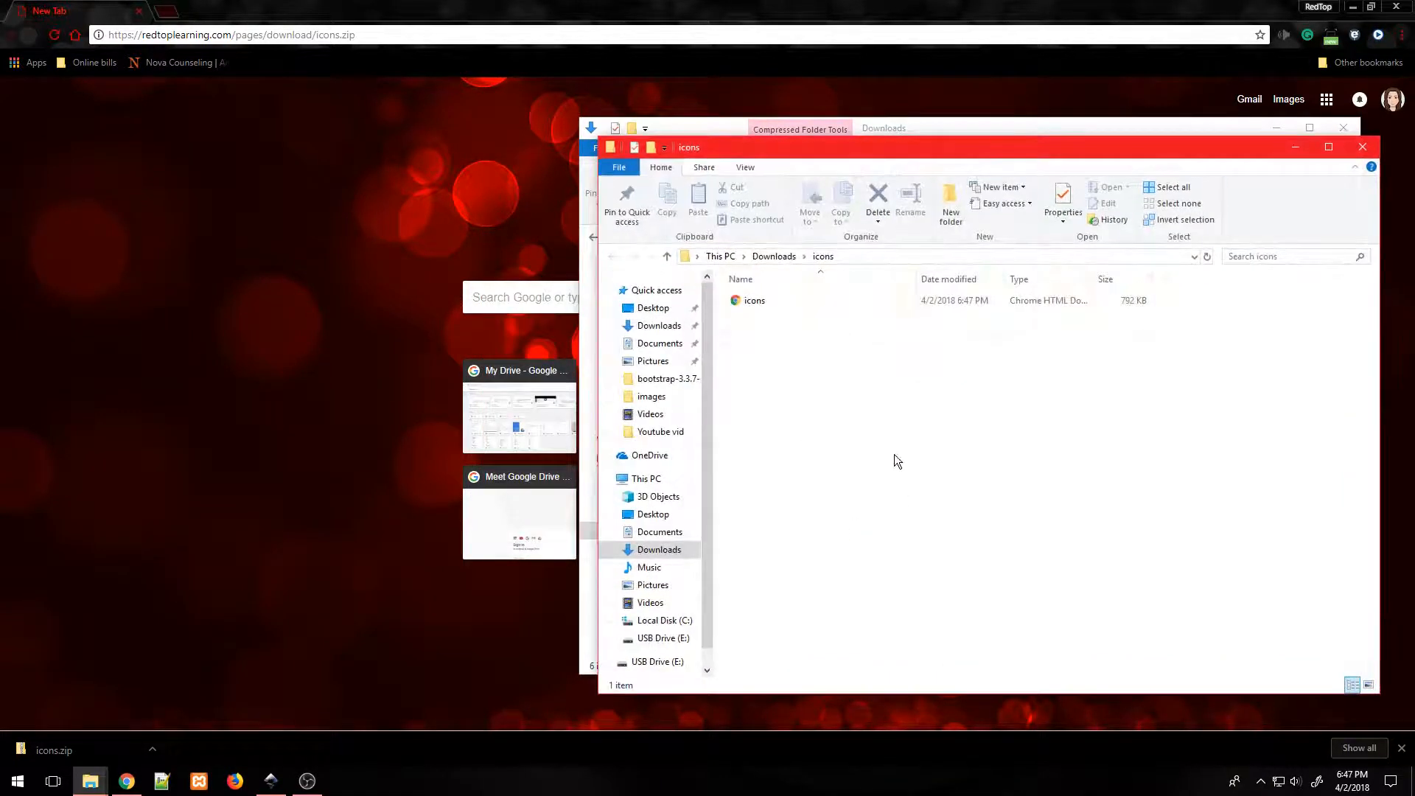
Copy the extracted icons file from the new icons folder.
{"action": "left_click", "coordinate": [754, 299]}
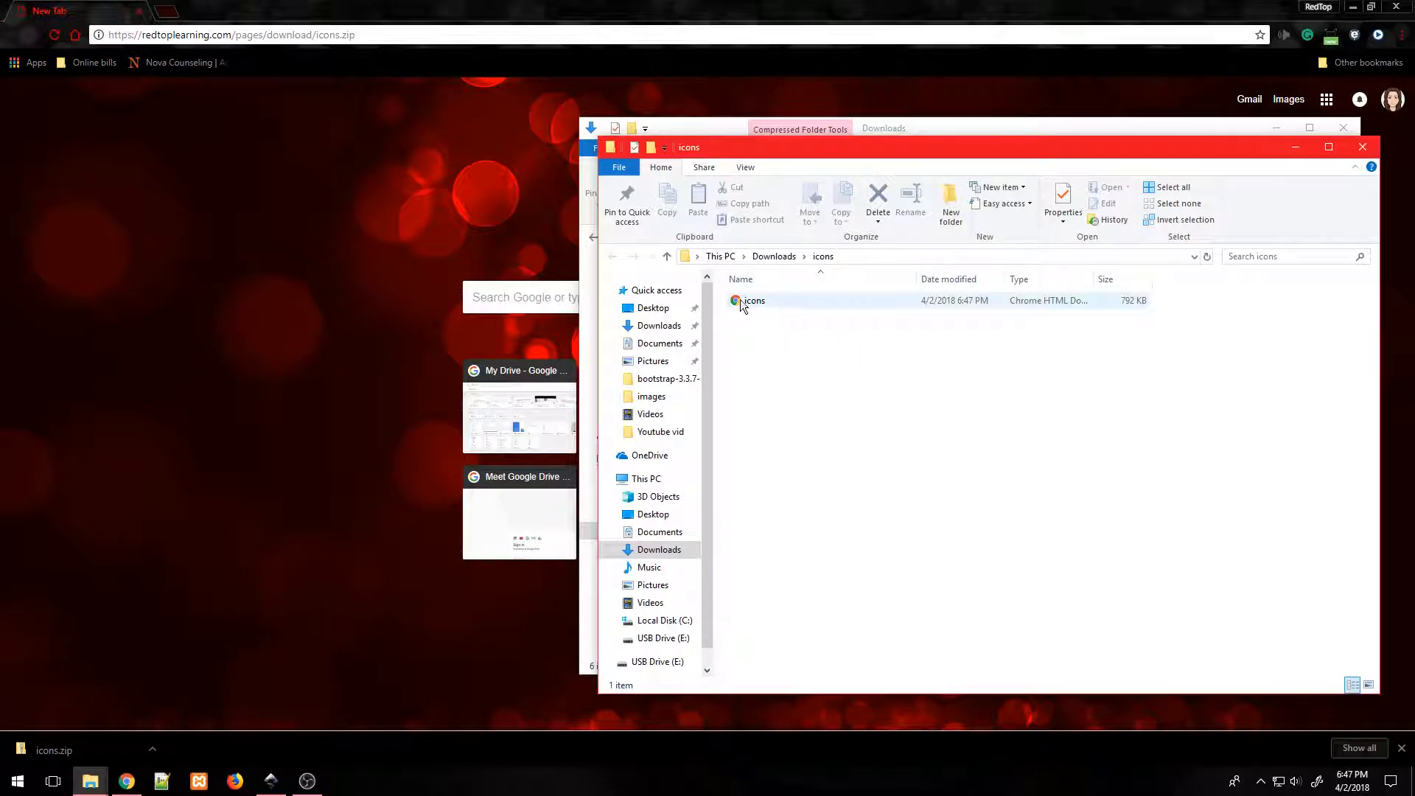
{"action": "right_click", "coordinate": [750, 300]}
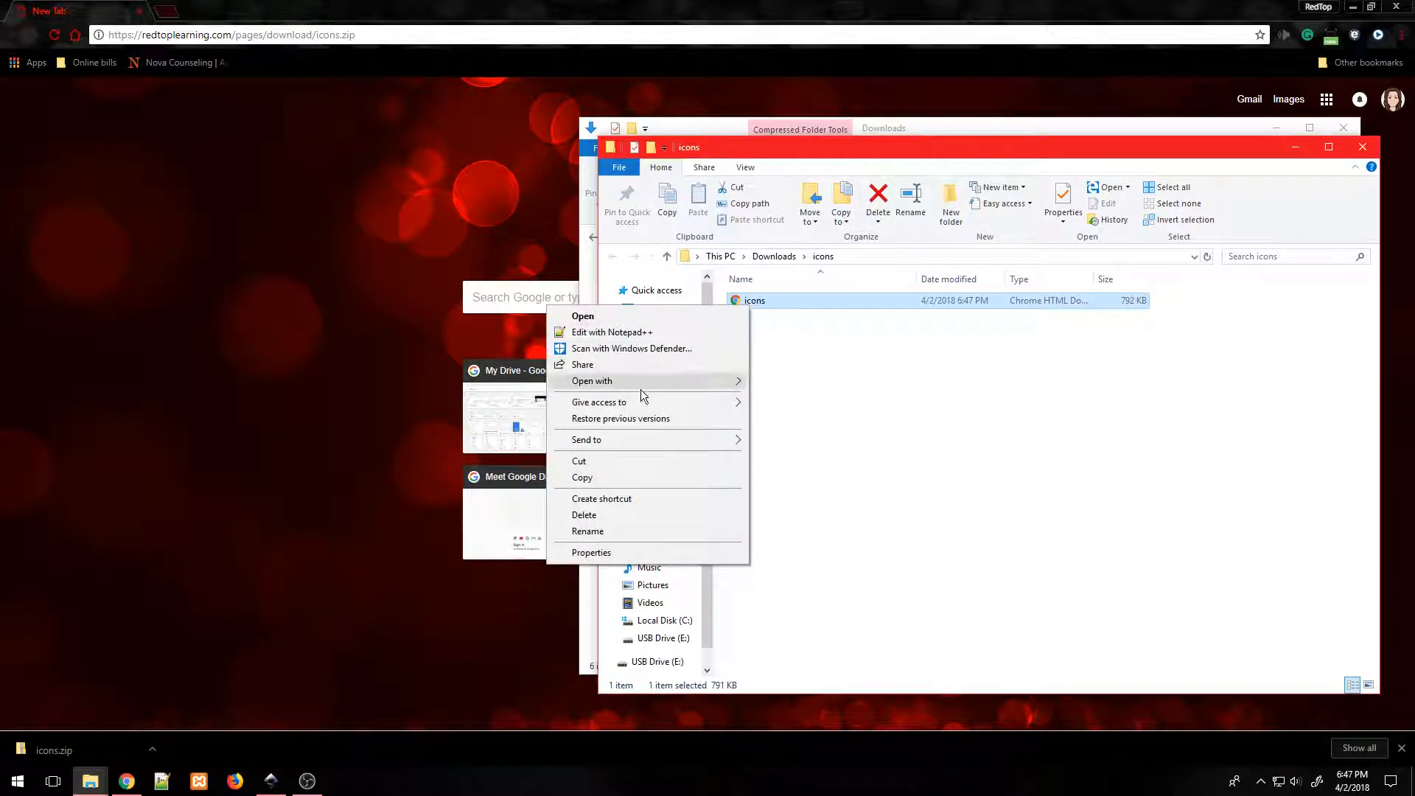
{"action": "mouse_move", "coordinate": [610, 480]}
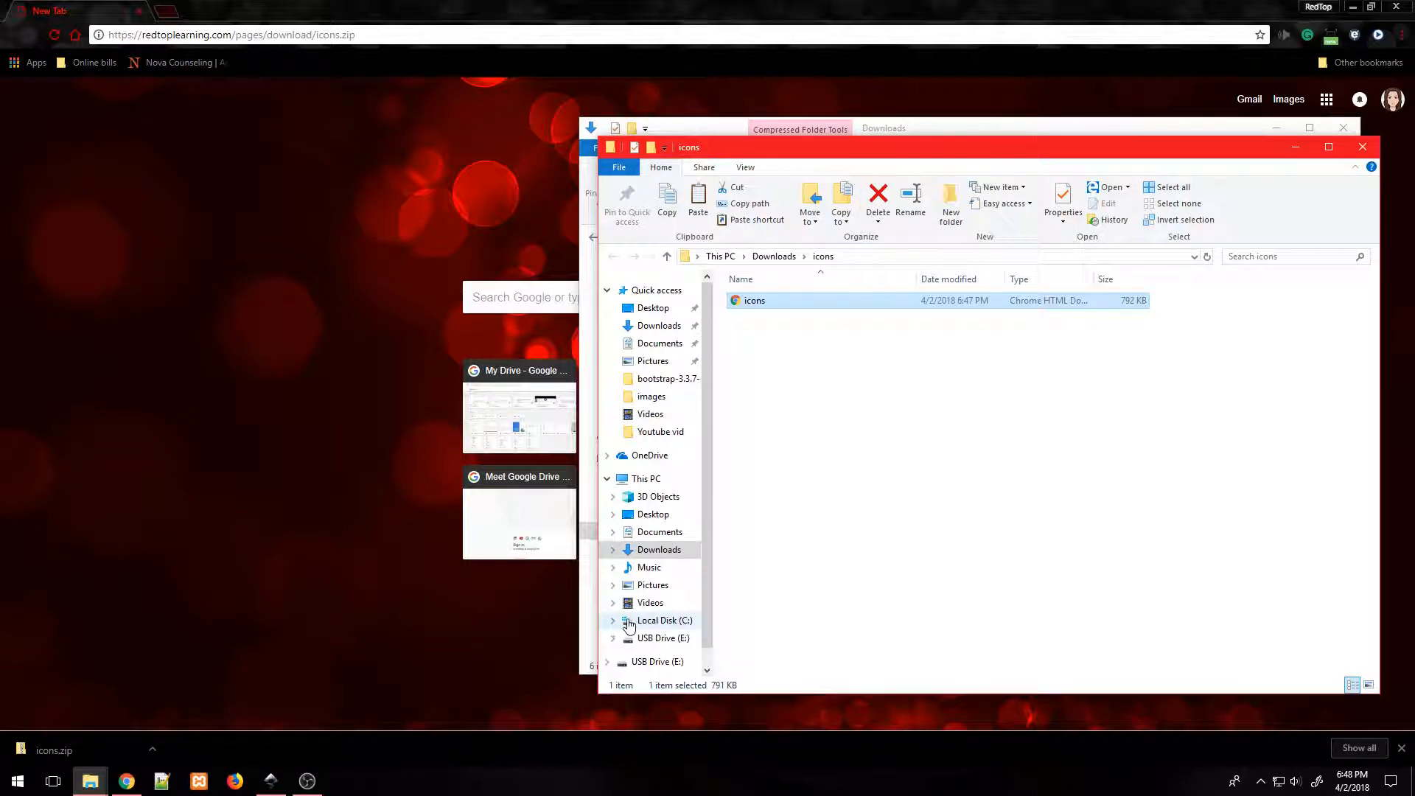
Navigate to C:\Program Files\Inkscape\share\icons.
{"action": "left_click", "coordinate": [663, 621]}
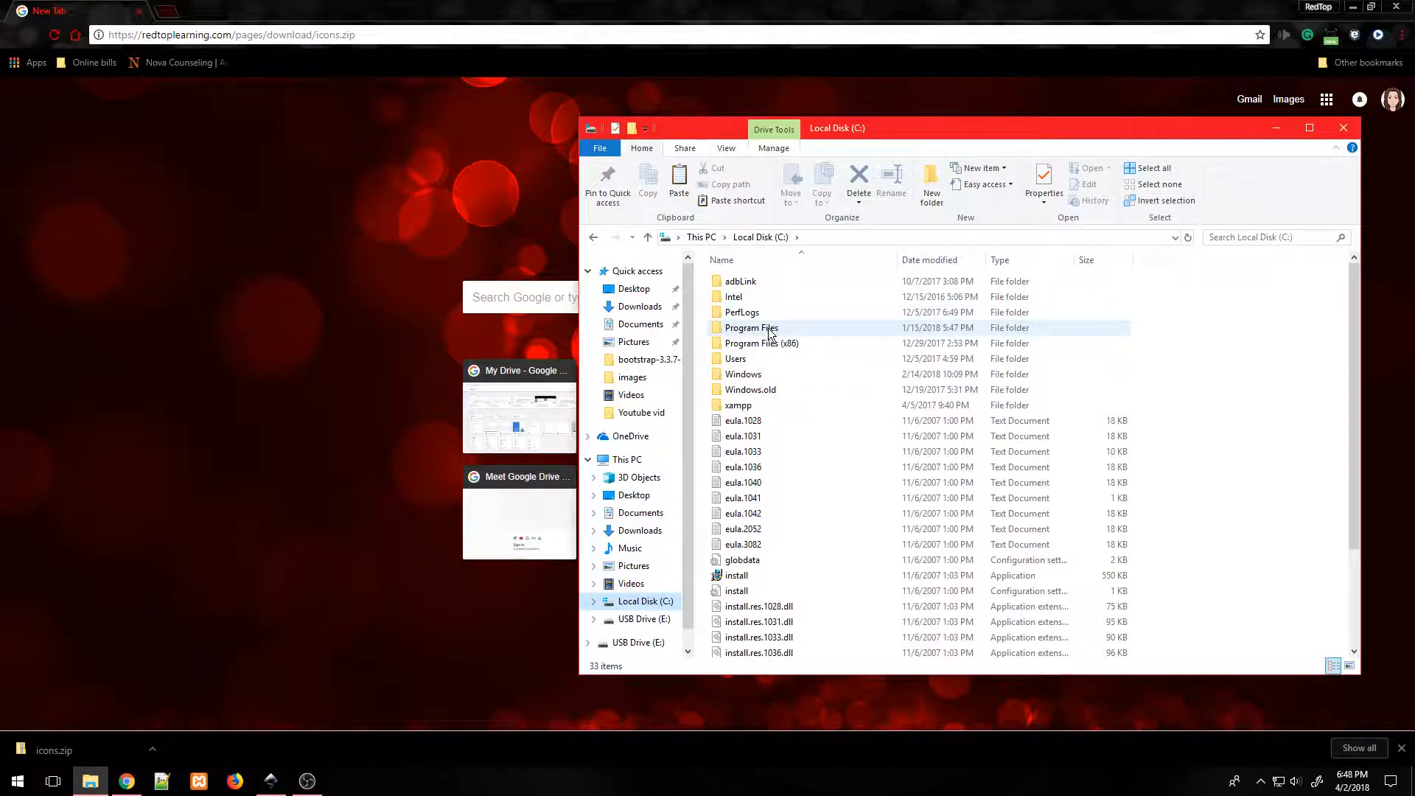
{"action": "left_click", "coordinate": [751, 328]}
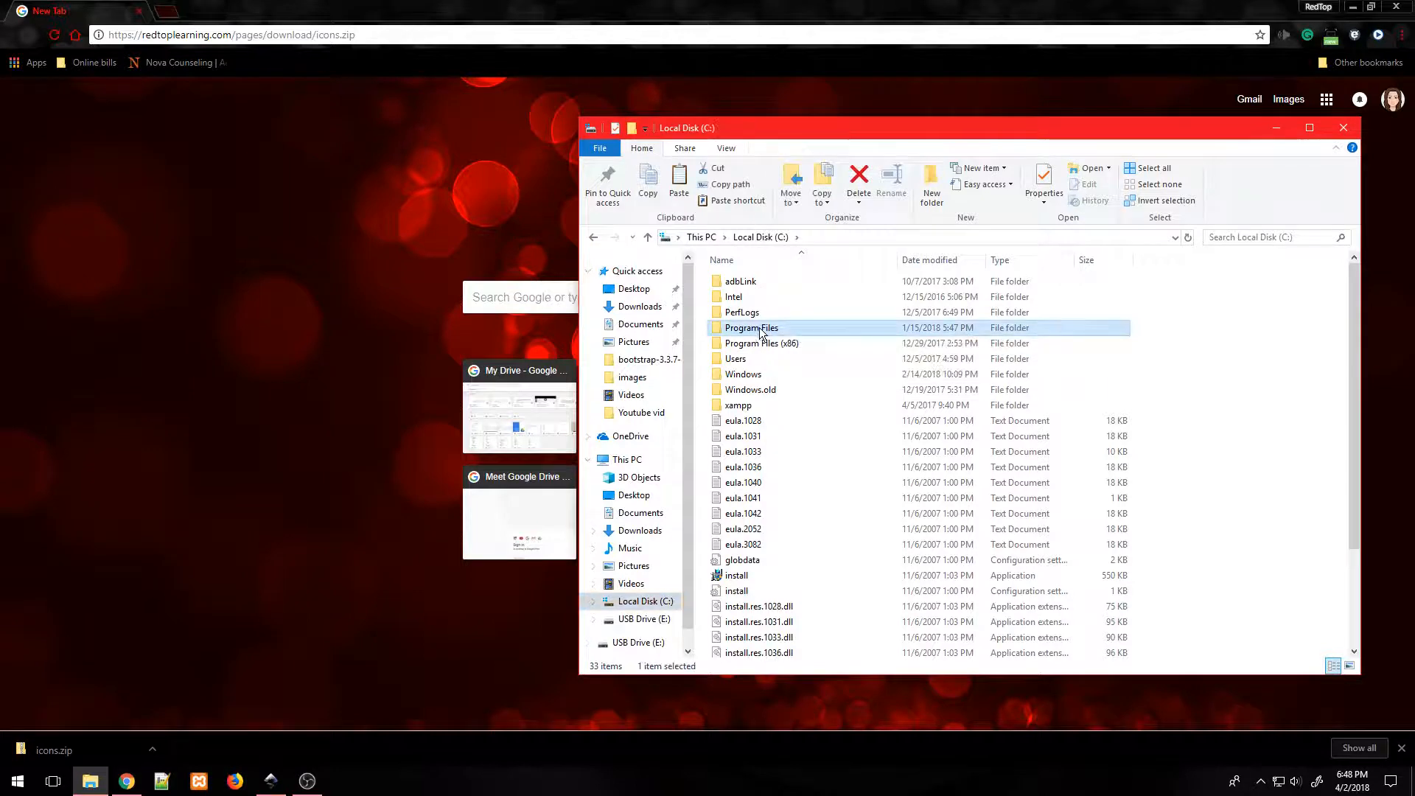
{"action": "double_click", "coordinate": [750, 327]}
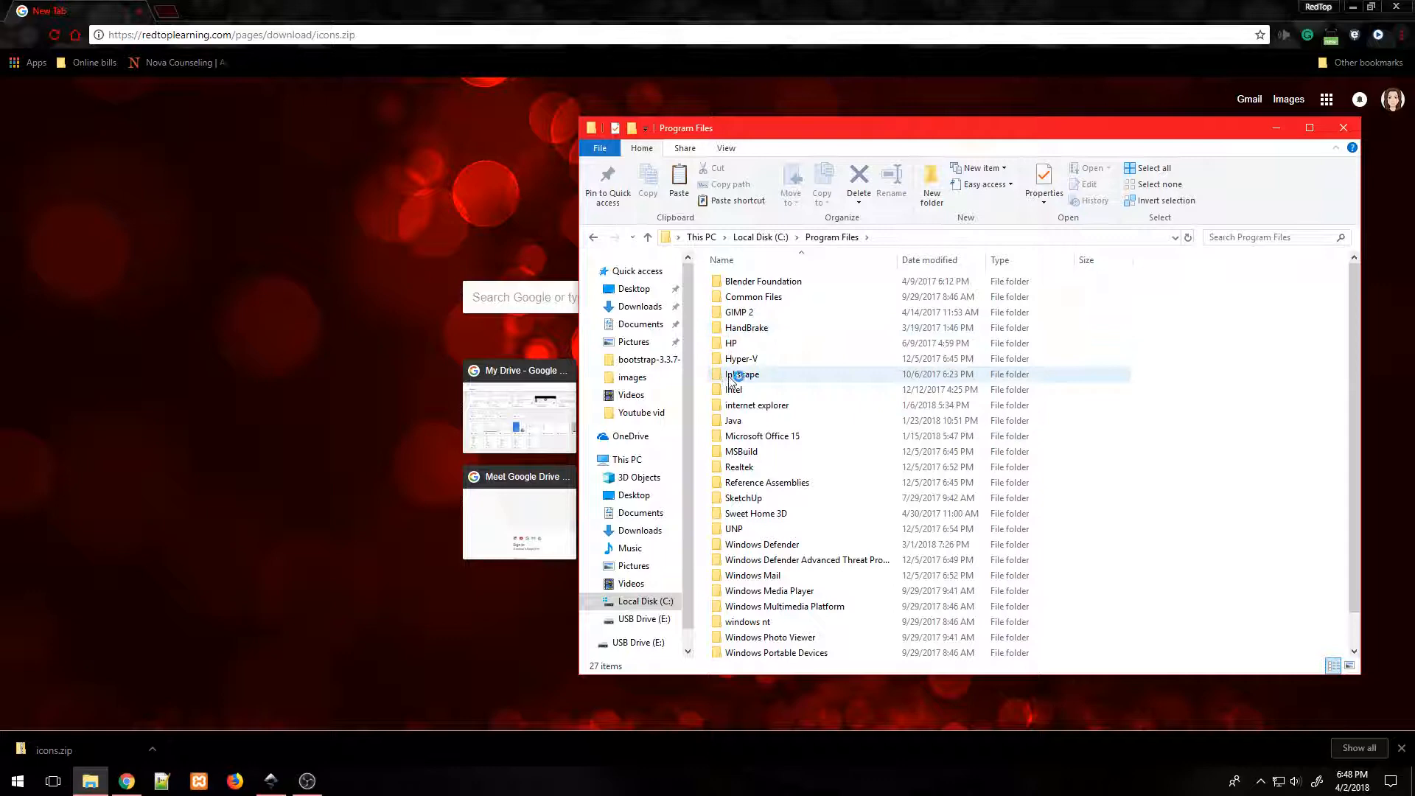
{"action": "mouse_move", "coordinate": [766, 379]}
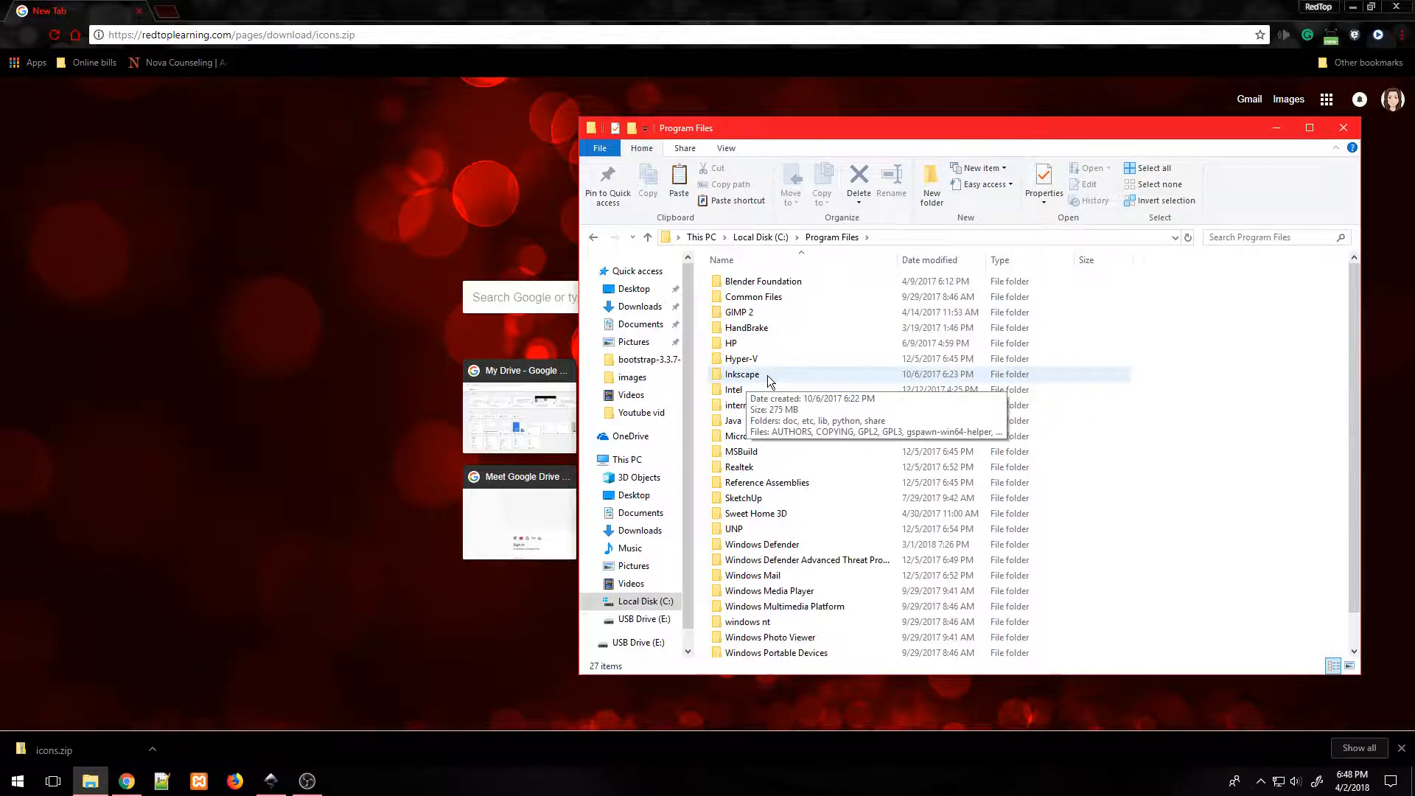
{"action": "double_click", "coordinate": [742, 373]}
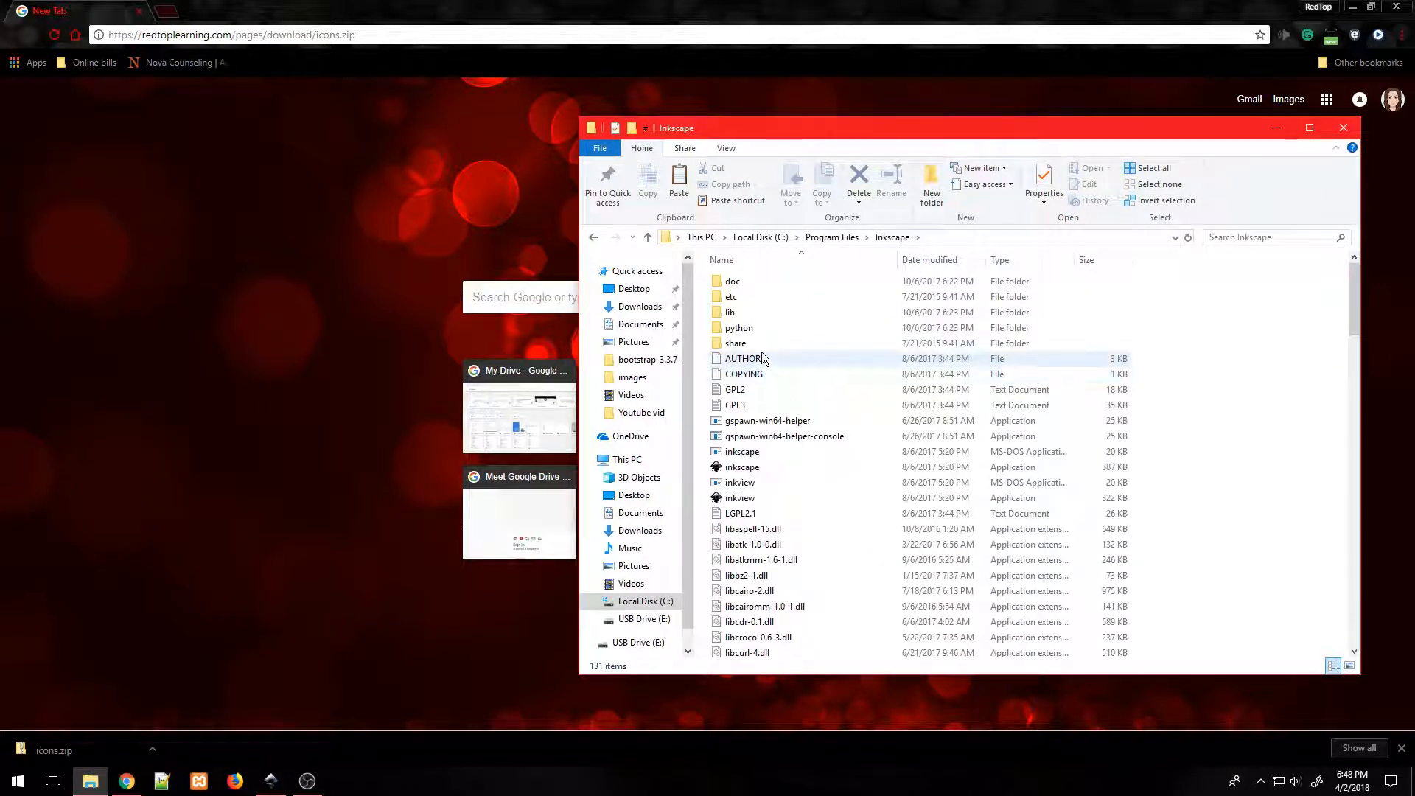
{"action": "double_click", "coordinate": [734, 343]}
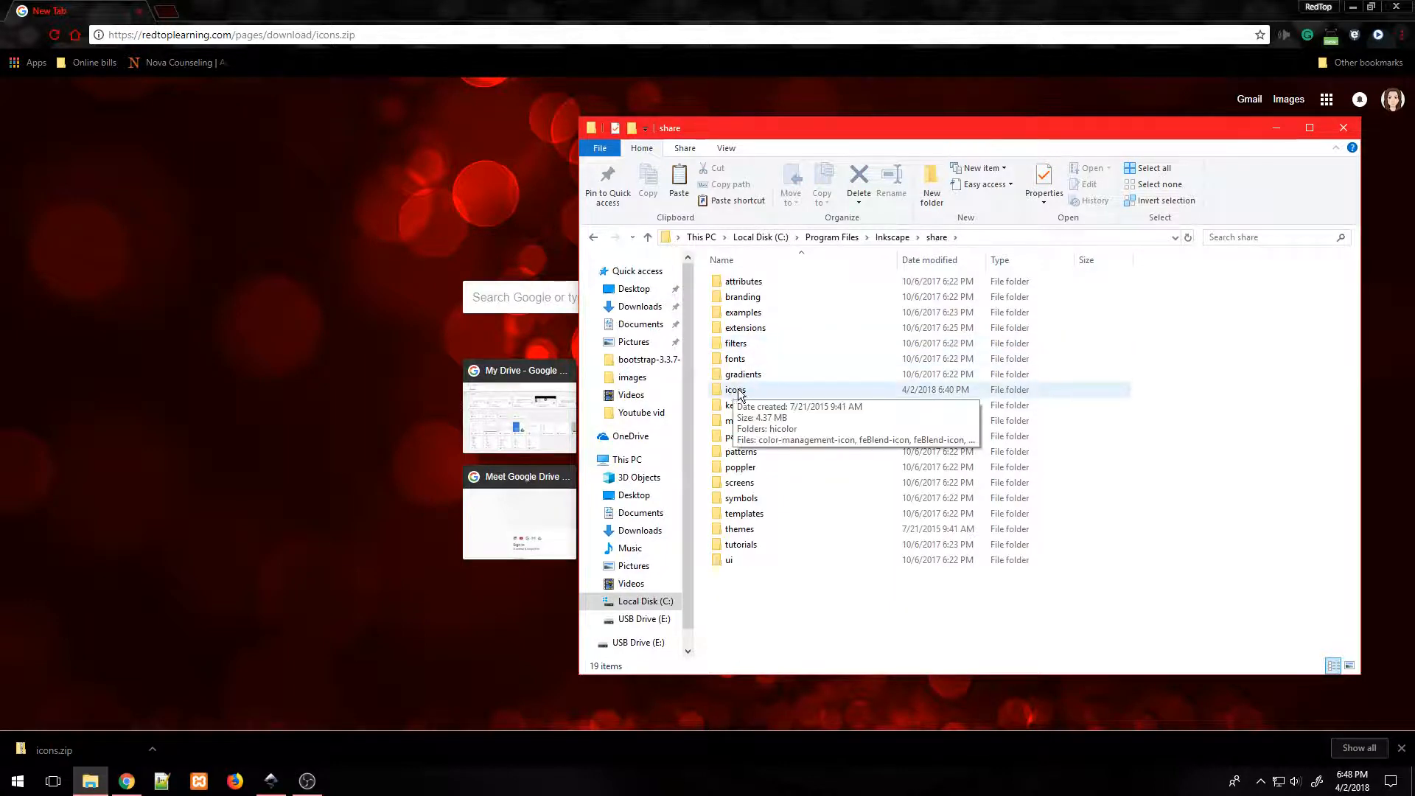
{"action": "double_click", "coordinate": [734, 390]}
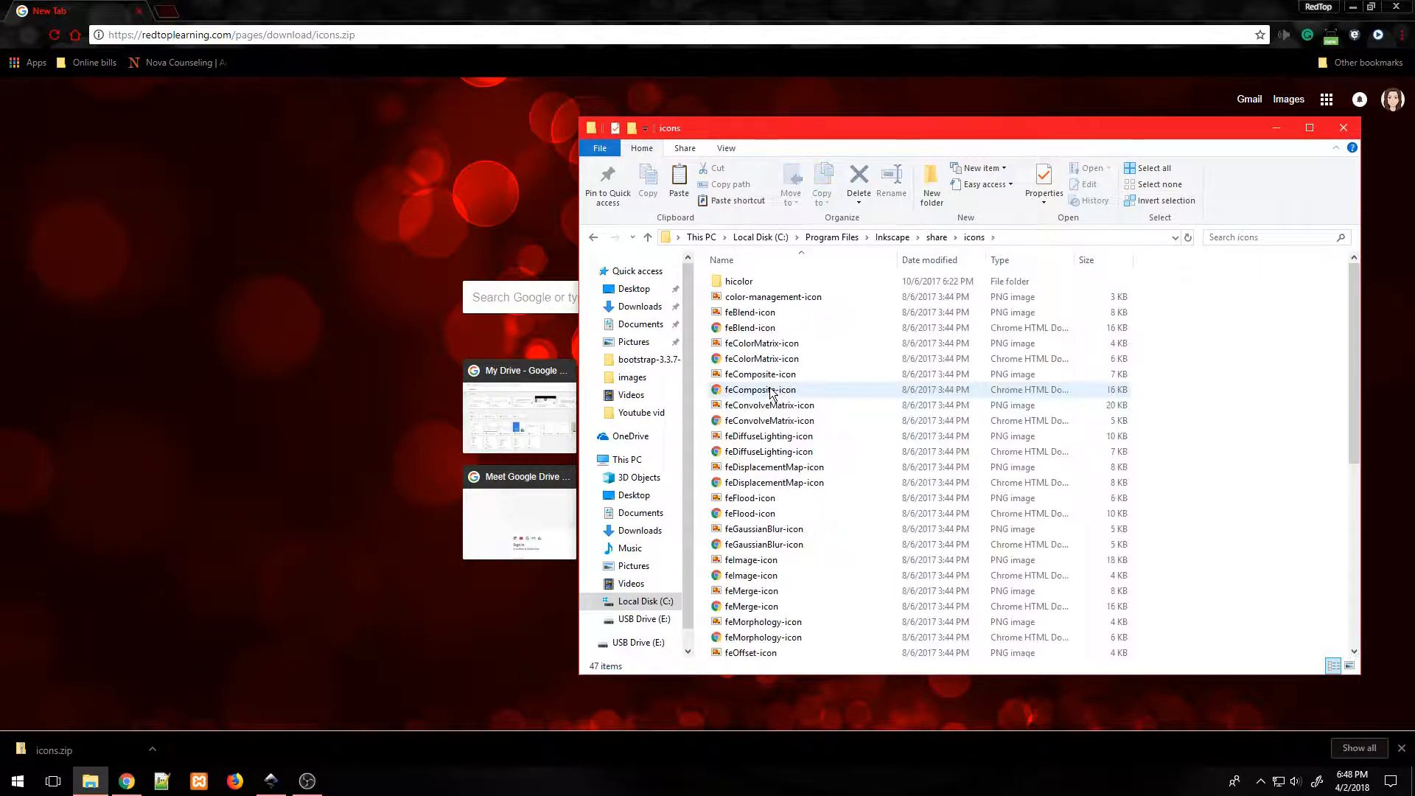
Locate the original icons file in the folder and bring up its actions.
{"action": "left_click", "coordinate": [774, 482]}
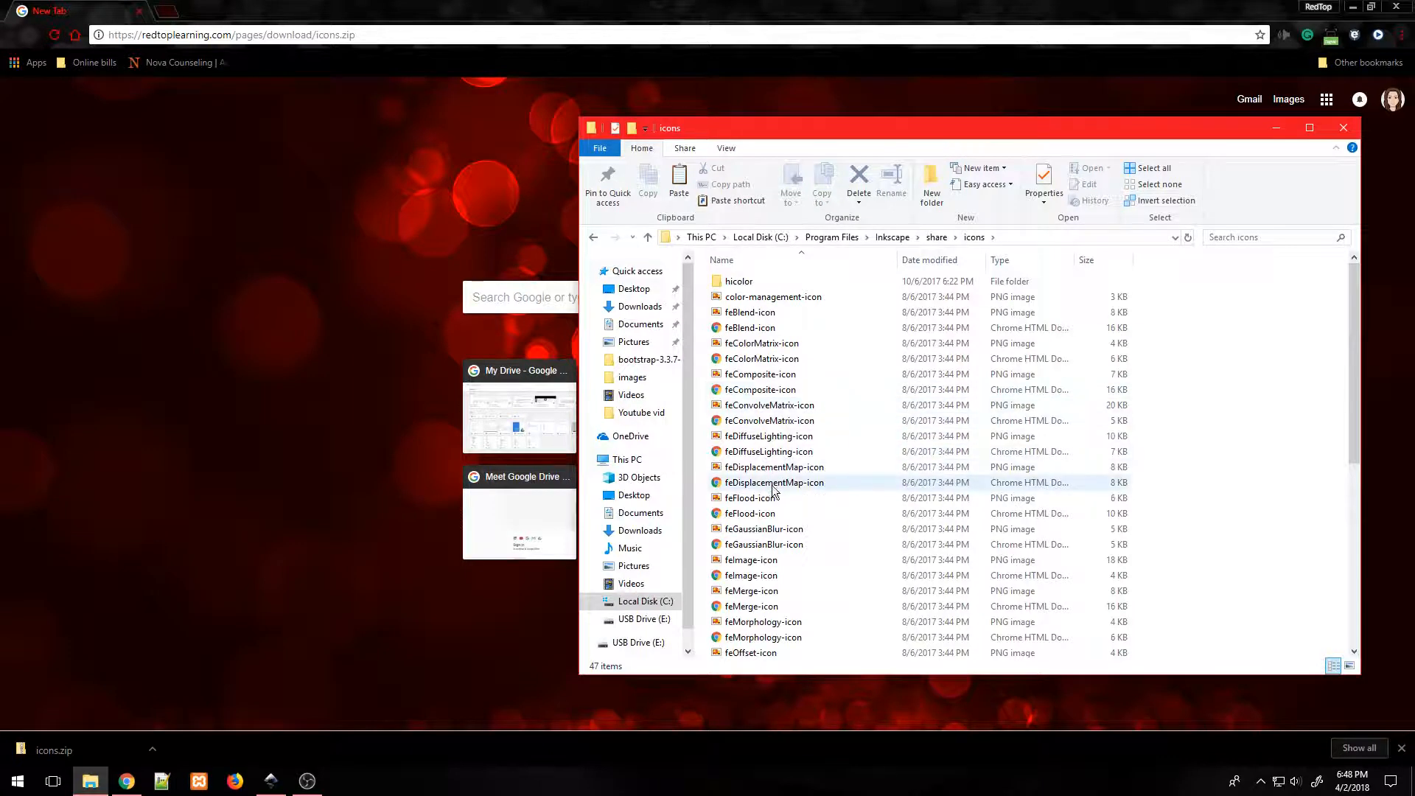
{"action": "scroll", "scroll_direction": "down", "scroll_amount": 3}
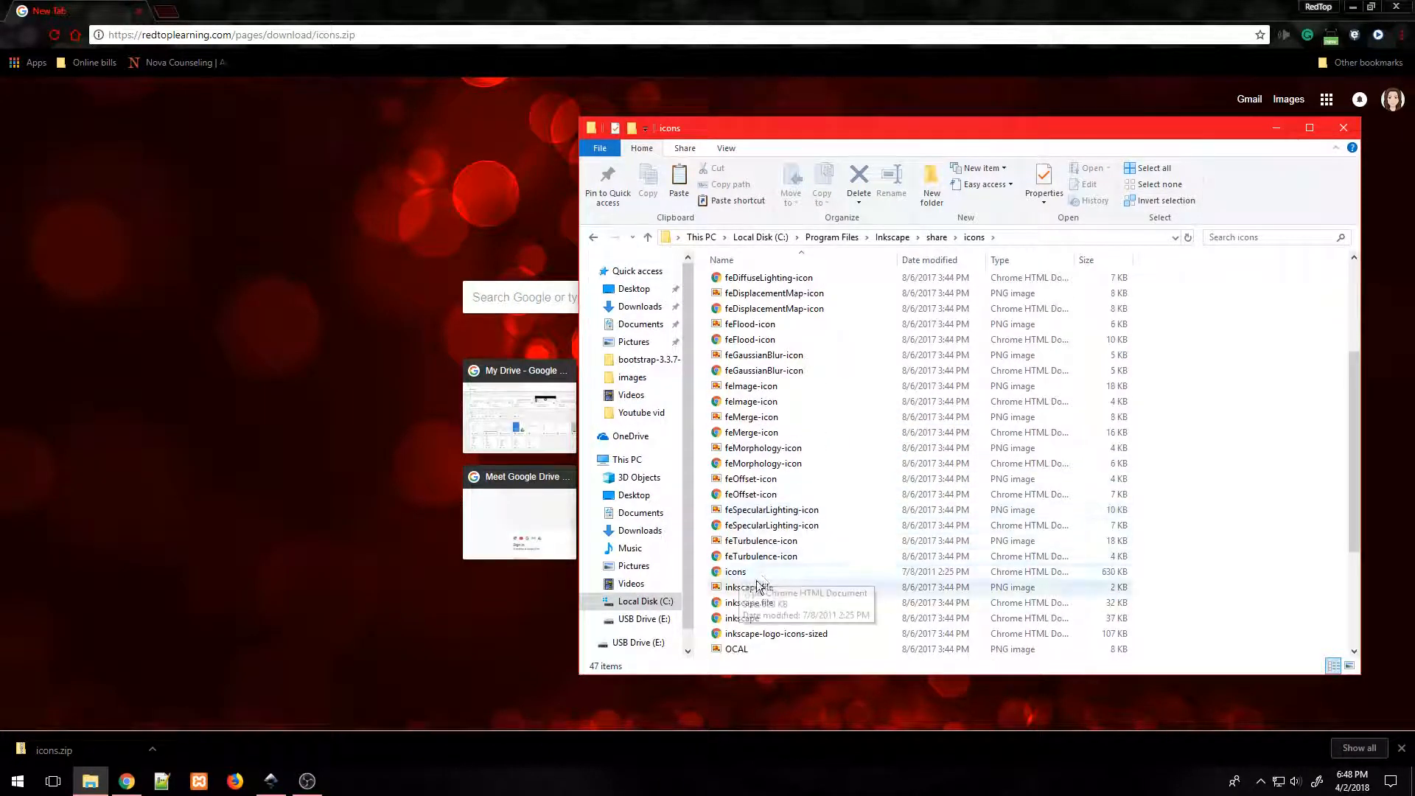
{"action": "right_click", "coordinate": [736, 572]}
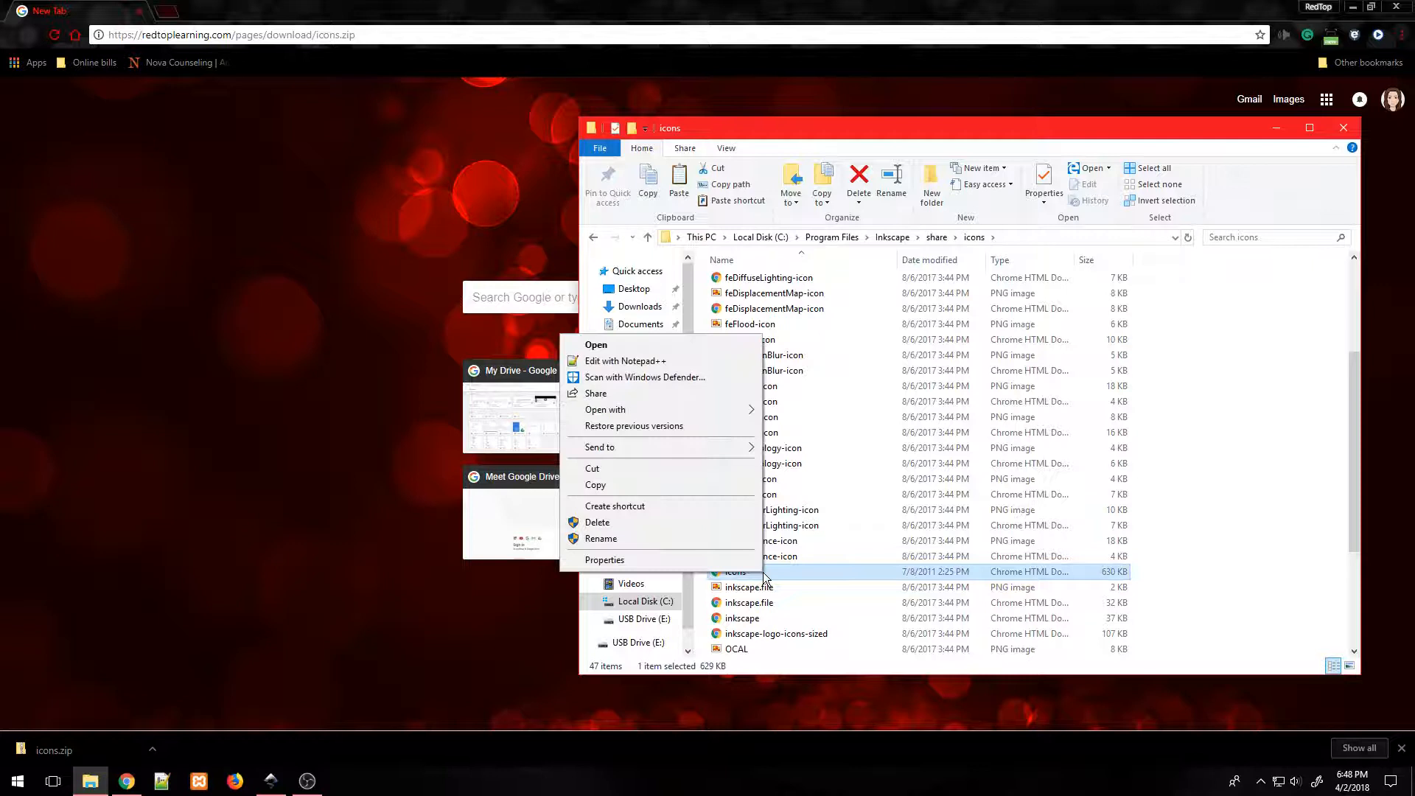
{"action": "mouse_move", "coordinate": [618, 469]}
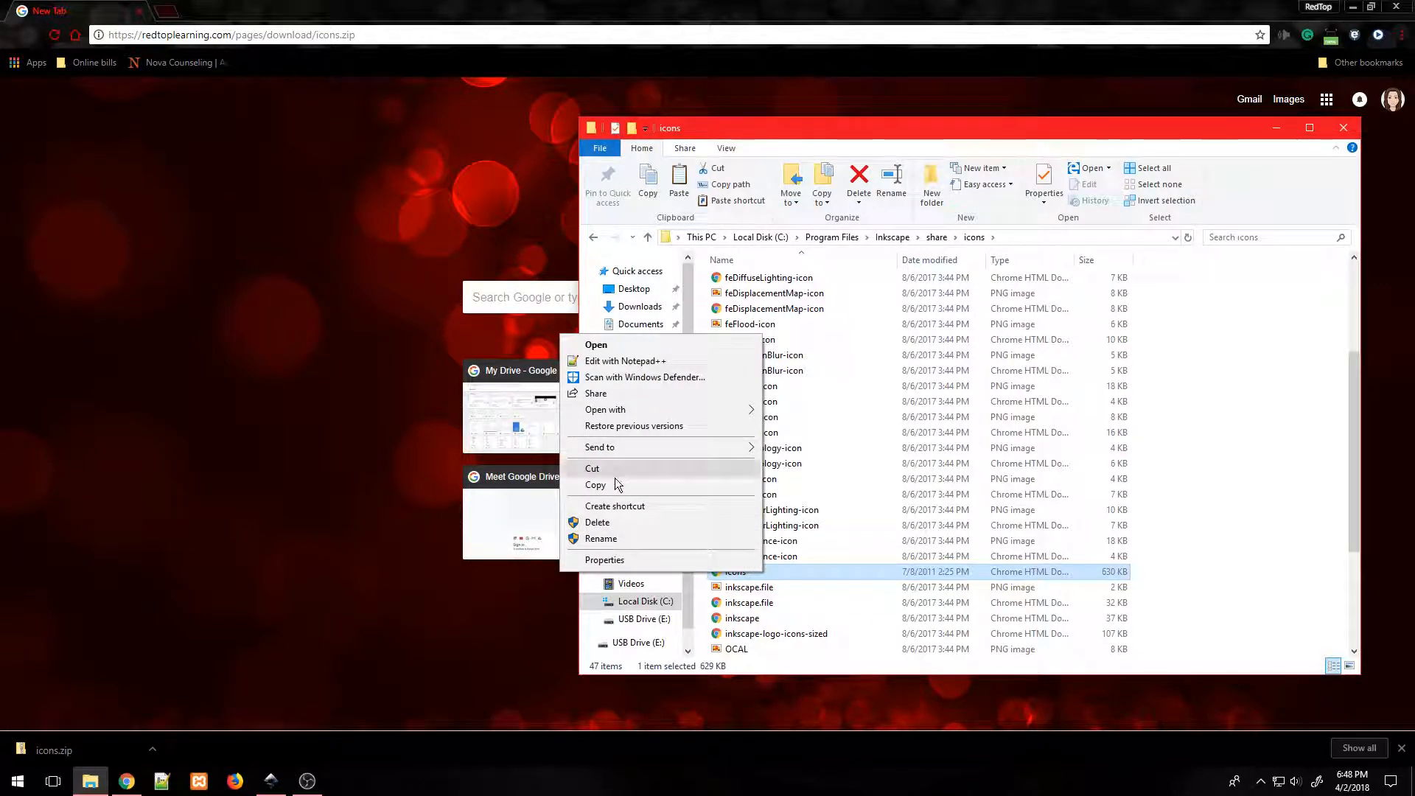
{"action": "mouse_move", "coordinate": [597, 522]}
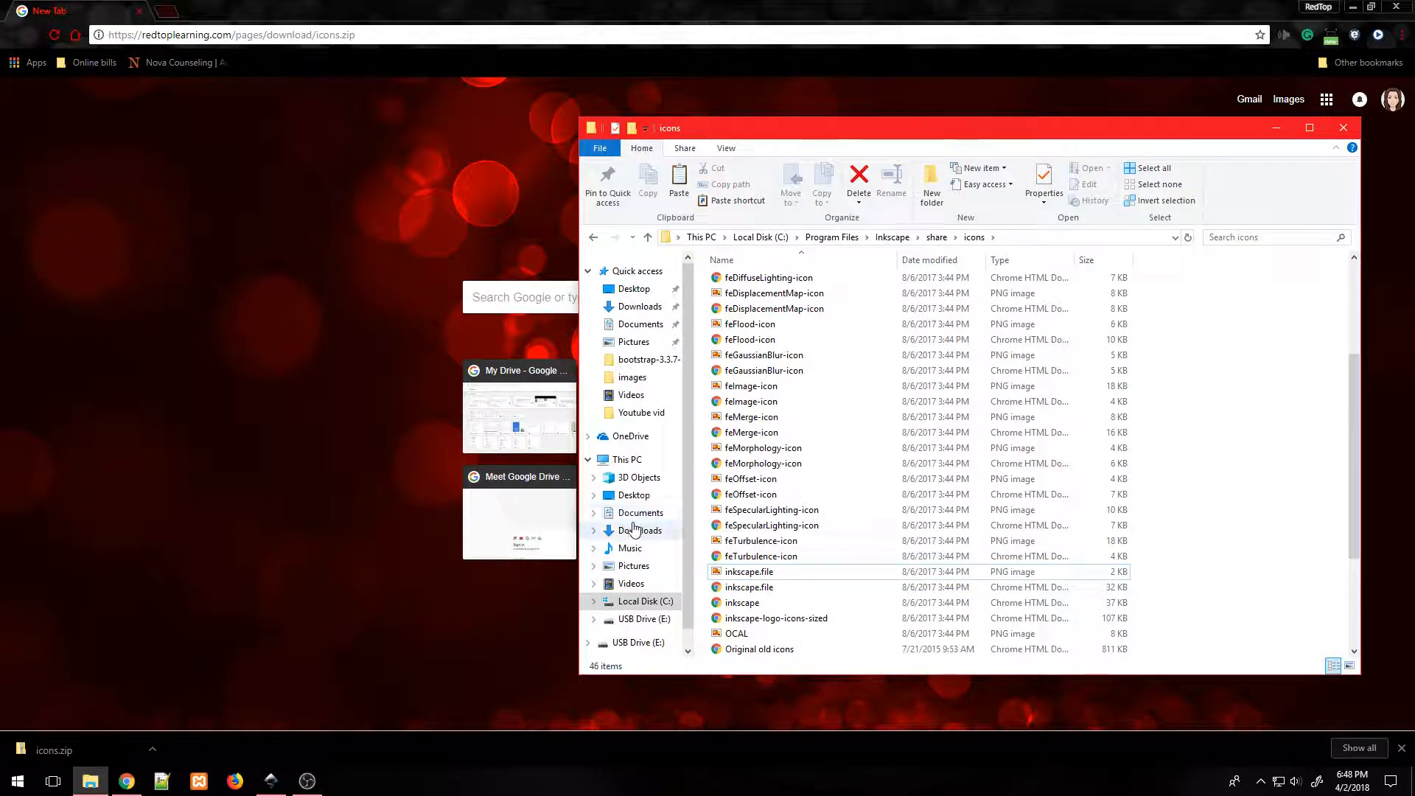
{"action": "mouse_move", "coordinate": [316, 714]}
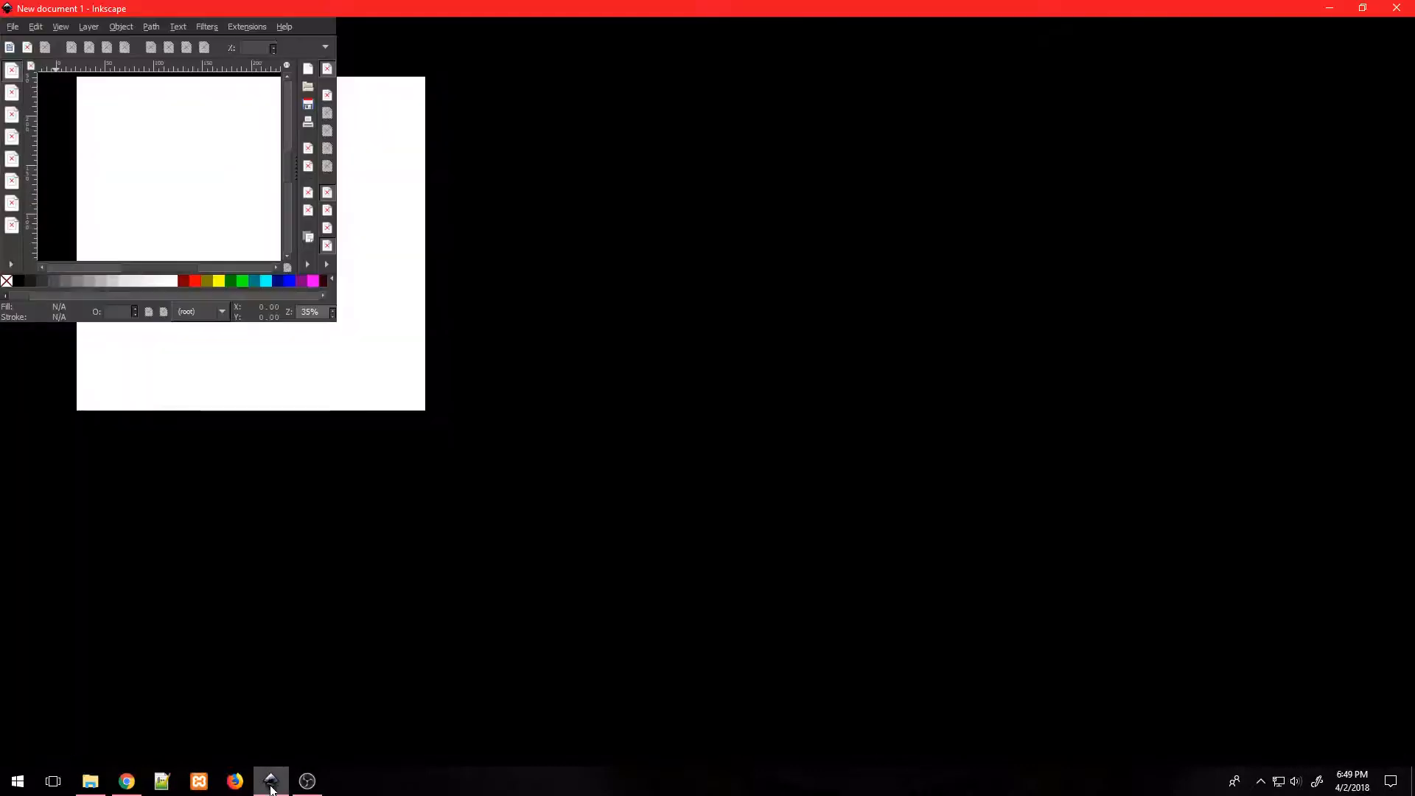
Bring the Inkscape window to the front from the taskbar.
{"action": "left_click", "coordinate": [269, 782]}
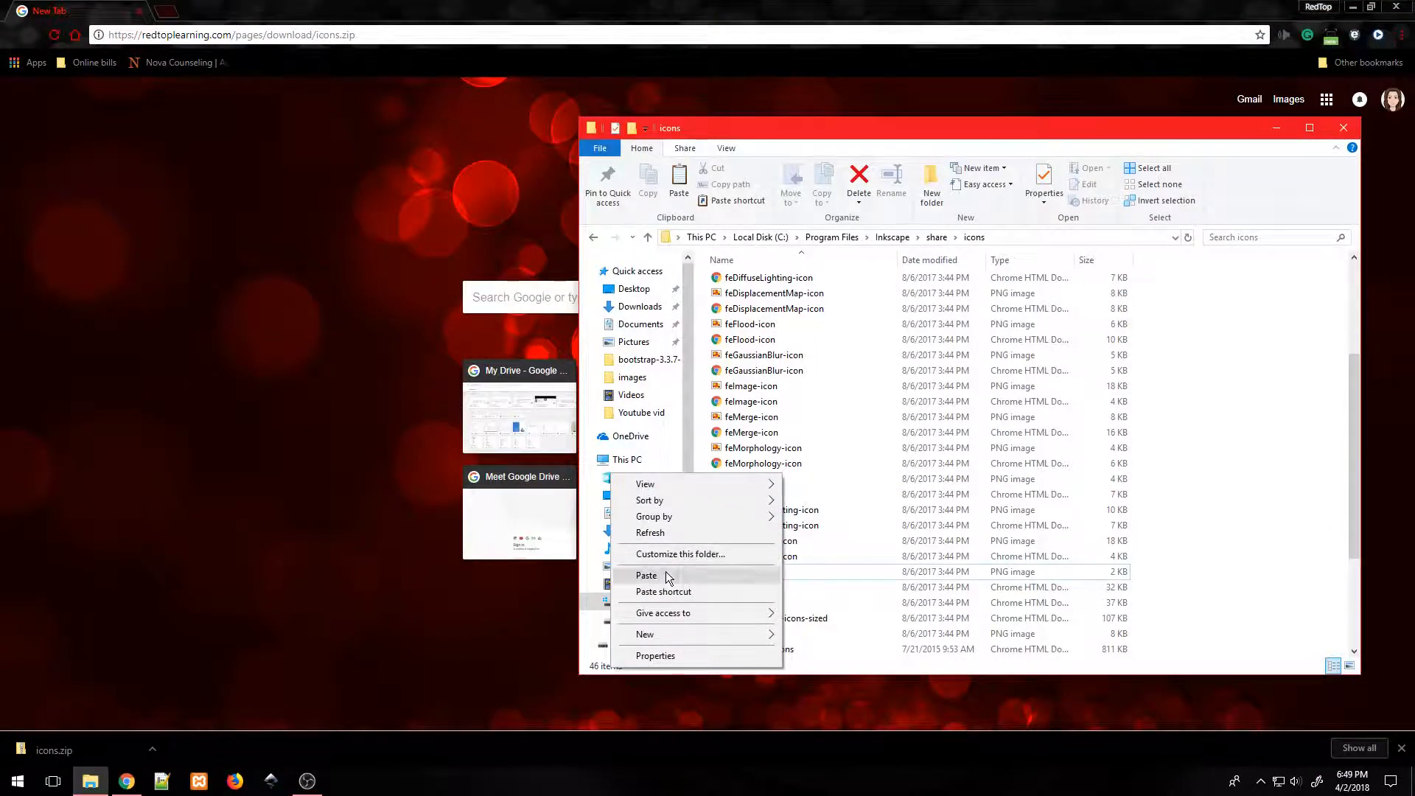
Paste the downloaded icons file into share\icons, approving the administrator prompt.
{"action": "left_click", "coordinate": [646, 577]}
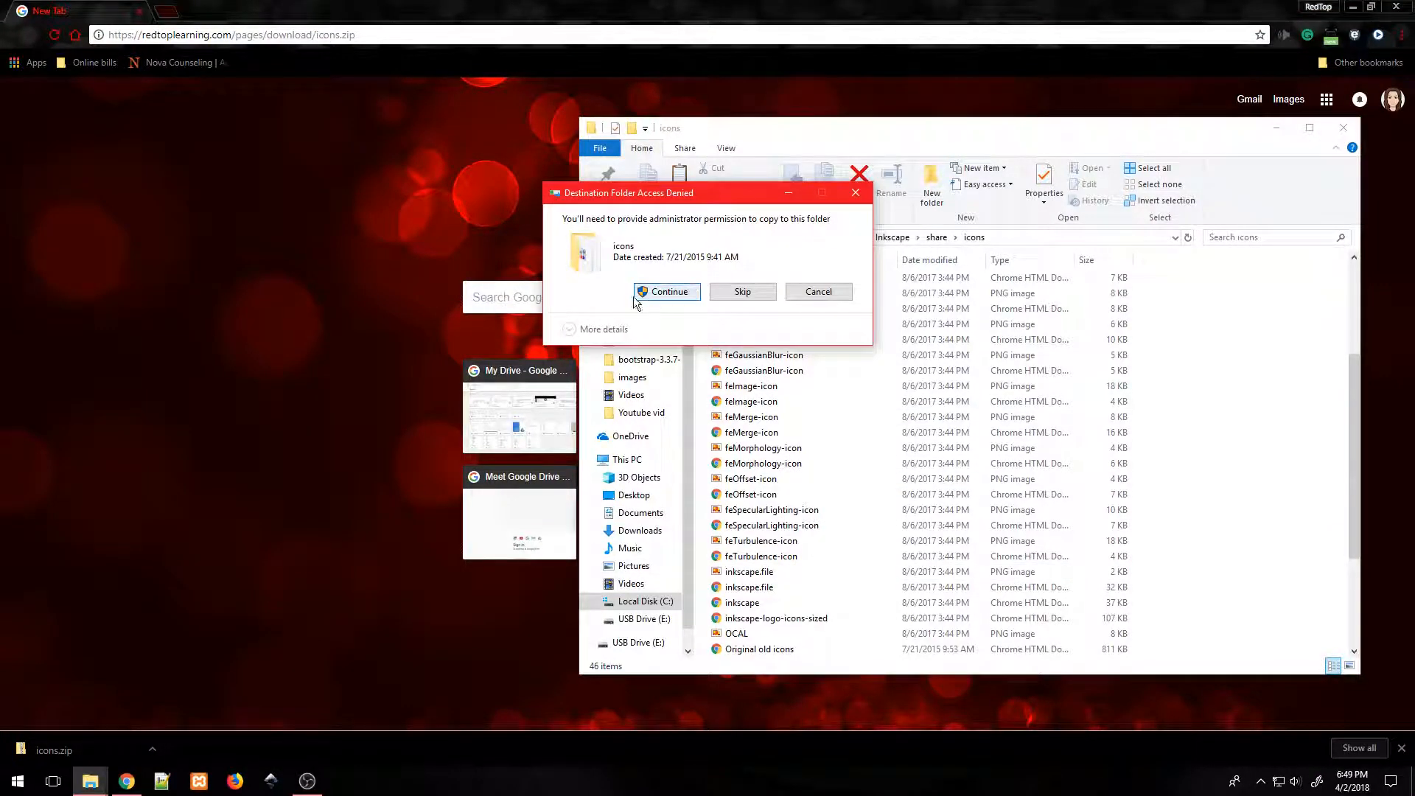
{"action": "left_click", "coordinate": [669, 291]}
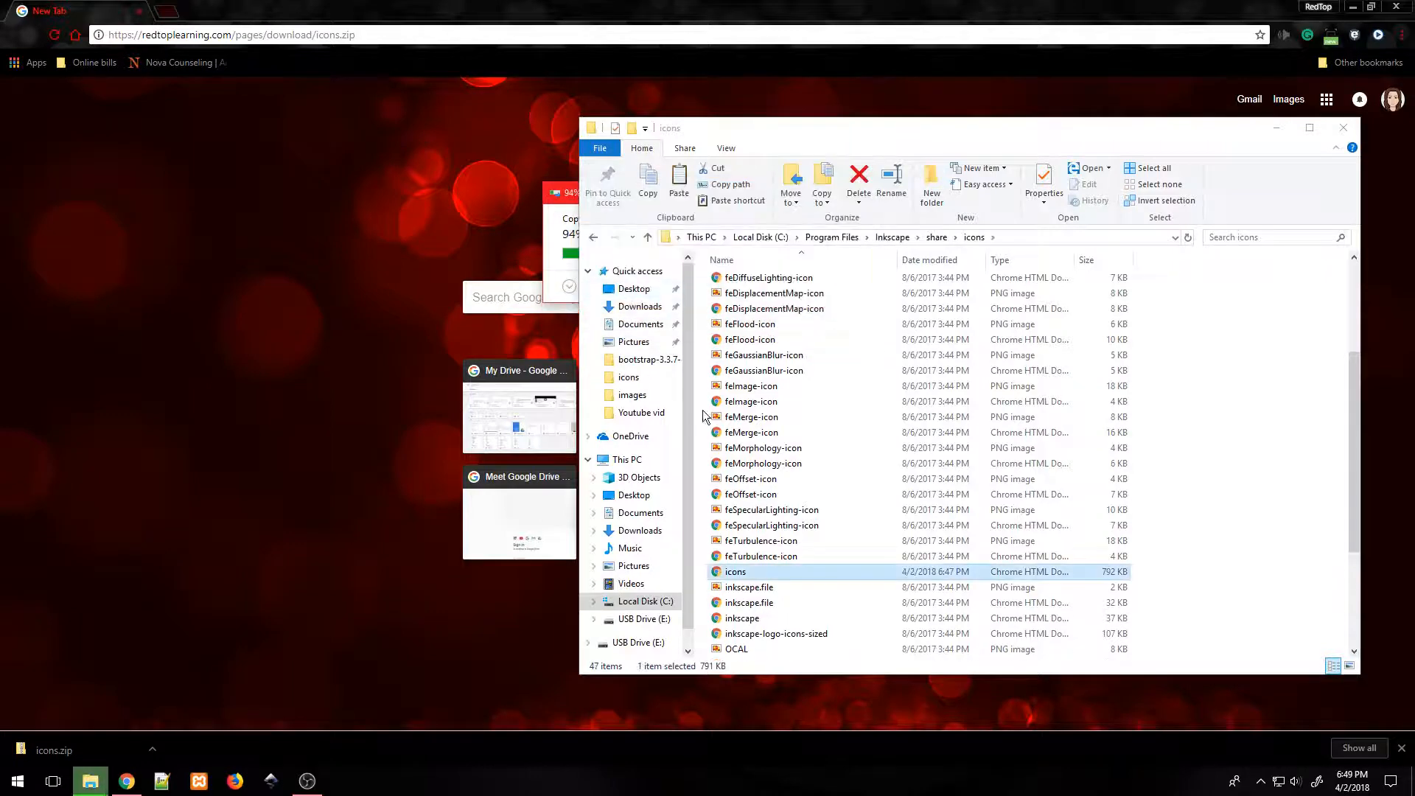